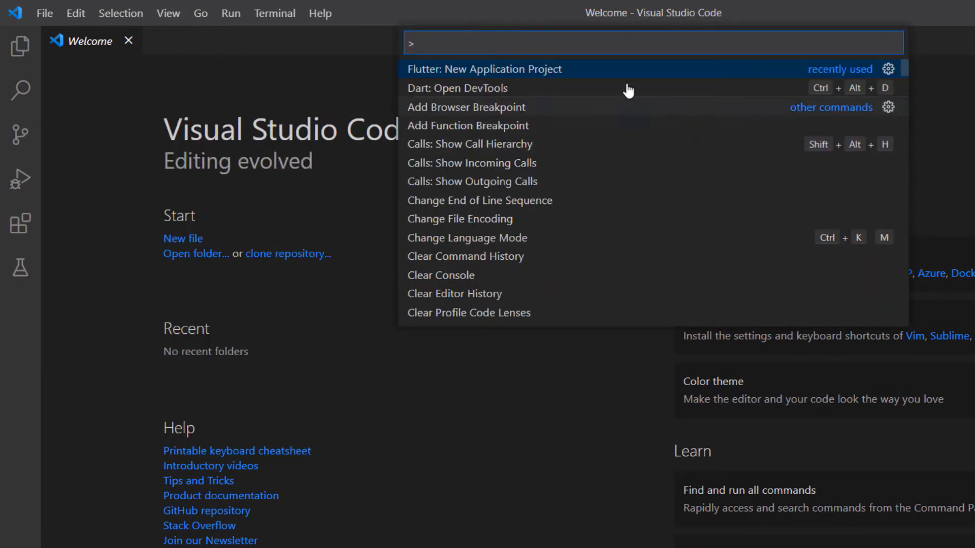
# - Create the new Flutter application project myflutterapp from the Command Palette
pyautogui.click(483, 69)
pyautogui.write('my')
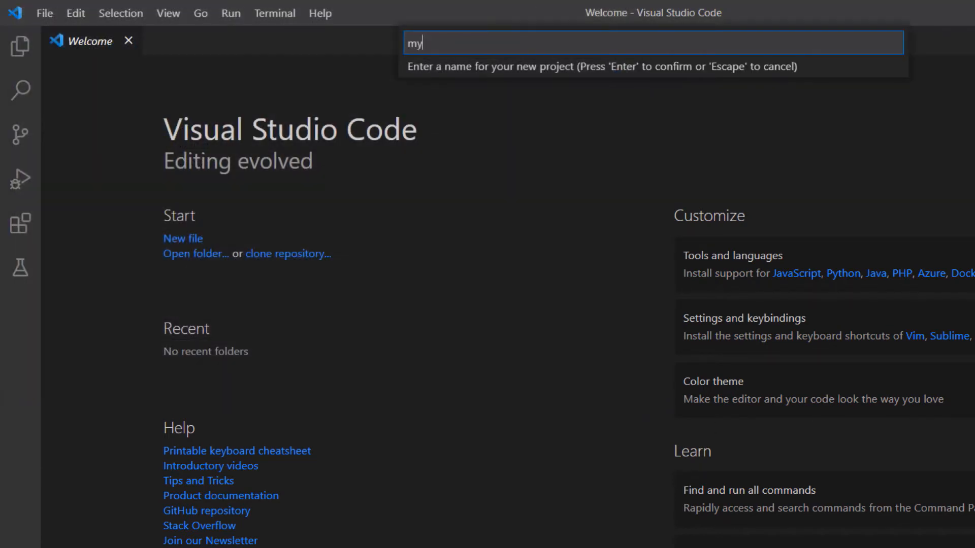
pyautogui.press('Enter')
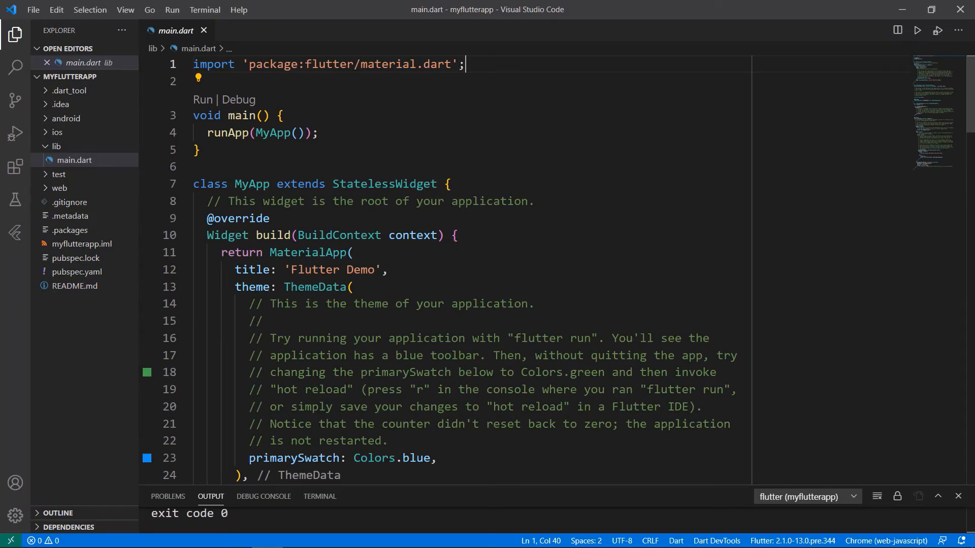
# - Launch the starter app on the Pixel 3a API 30 emulator and tap the counter up to 3
pyautogui.click(806, 496)
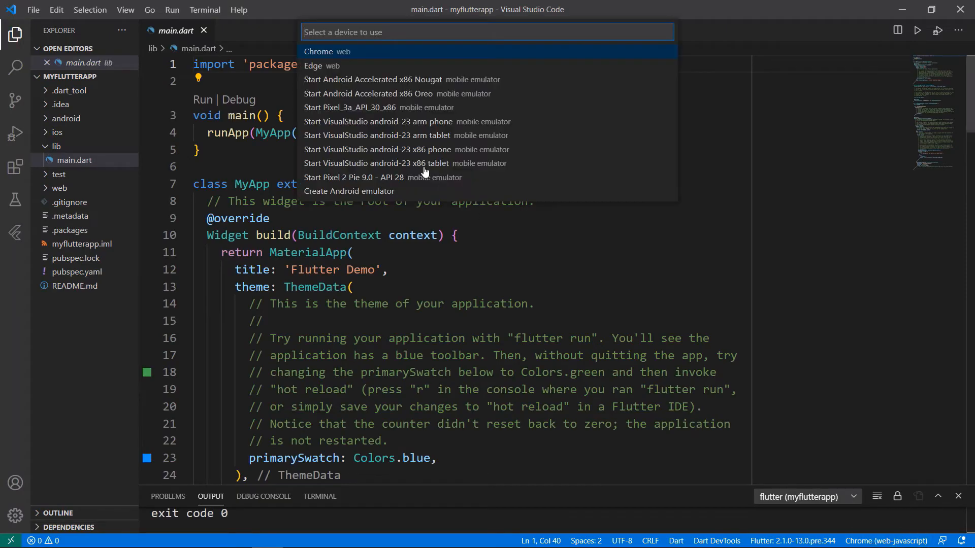
pyautogui.click(370, 106)
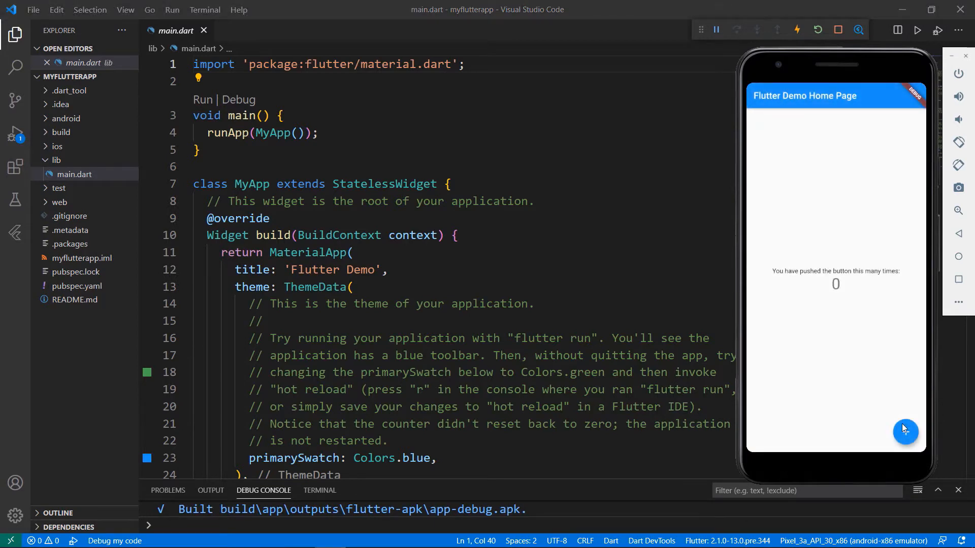
pyautogui.moveTo(825, 289)
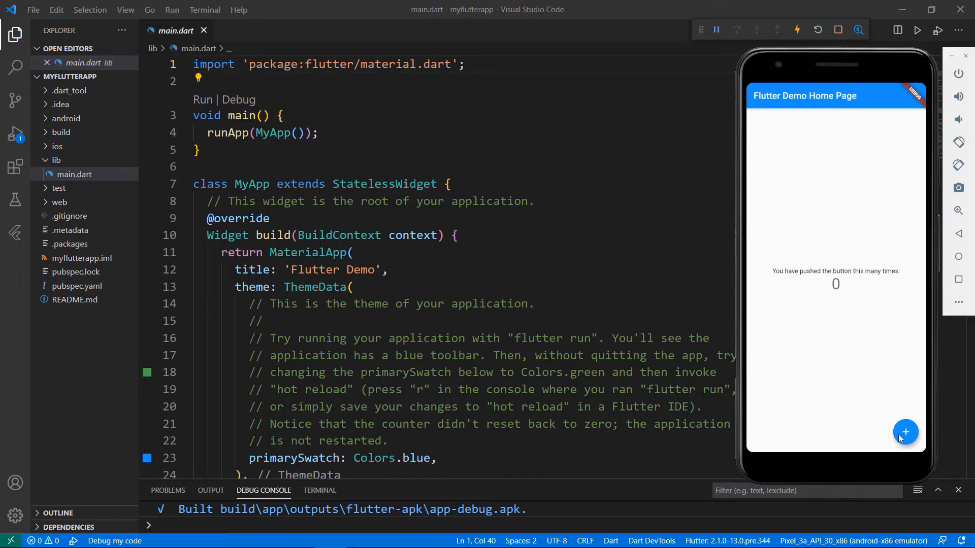
pyautogui.click(905, 432)
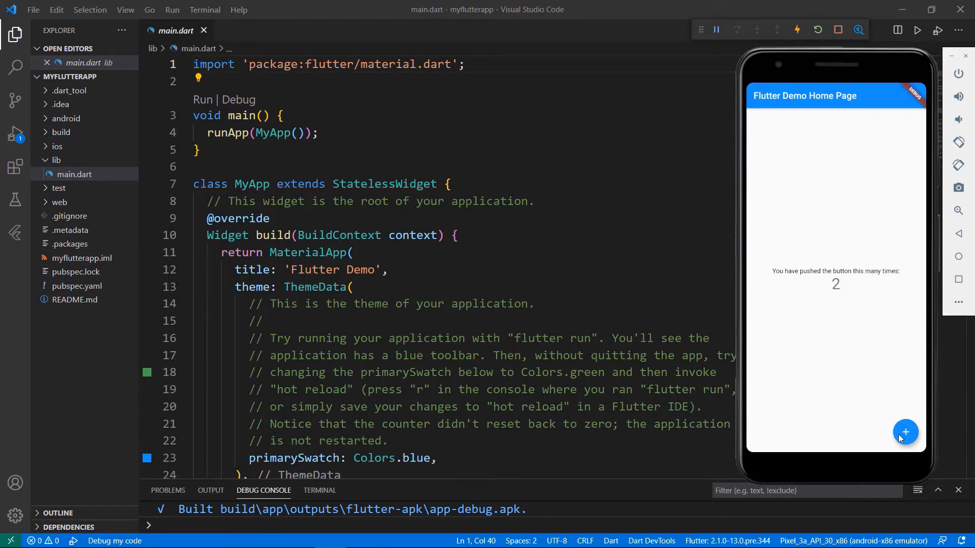
pyautogui.click(904, 433)
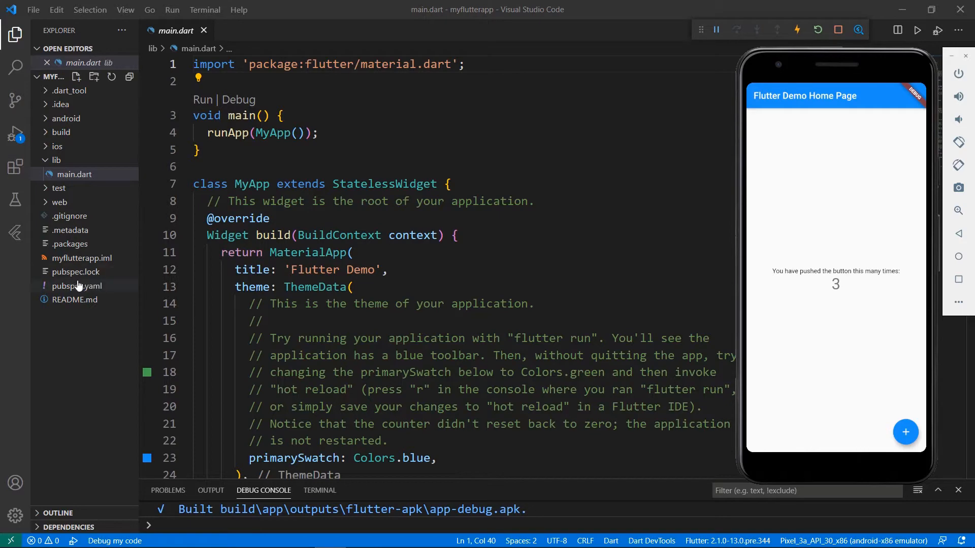
# - Add syncfusion_flutter_sliders: ^19.1.58-beta under dependencies in pubspec.yaml and save
pyautogui.click(78, 286)
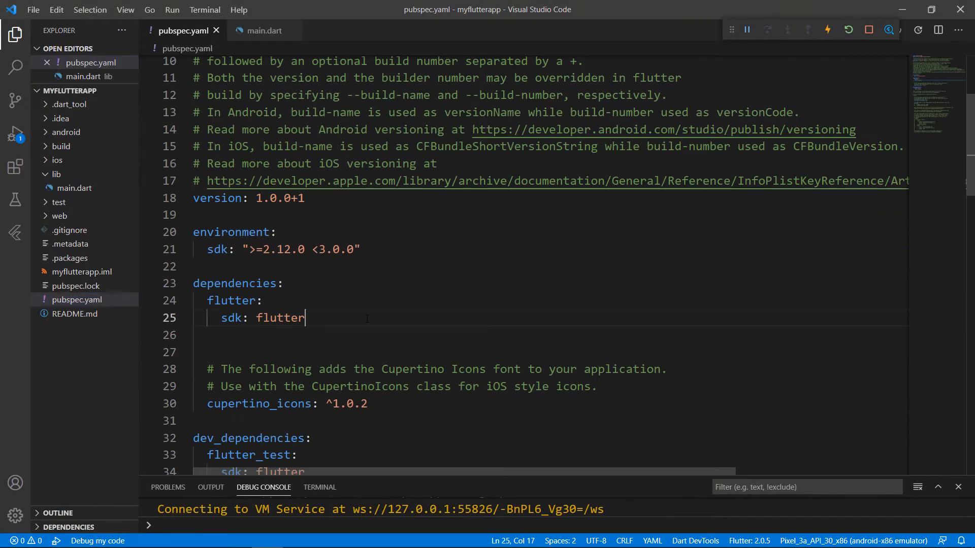
pyautogui.write('syncfusion_flu')
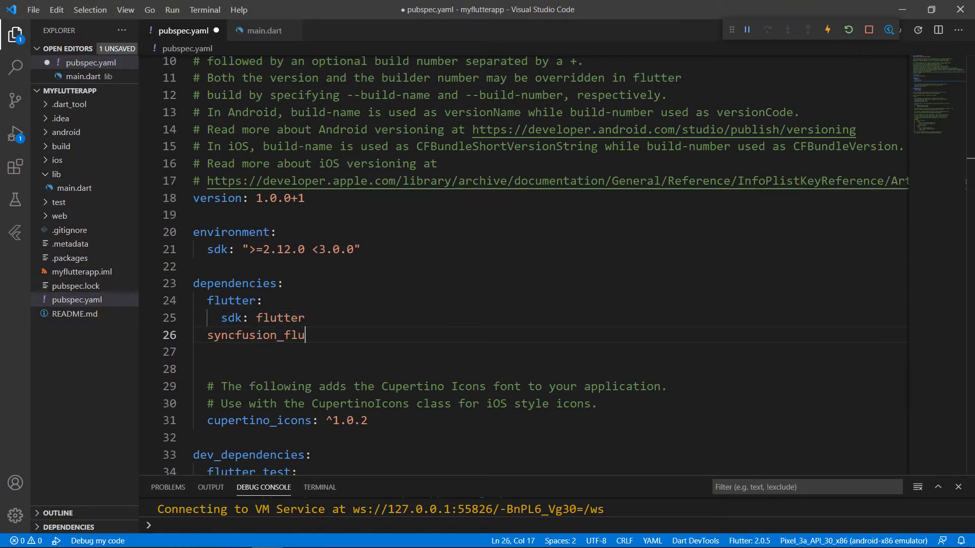
pyautogui.write('tter_sliders:')
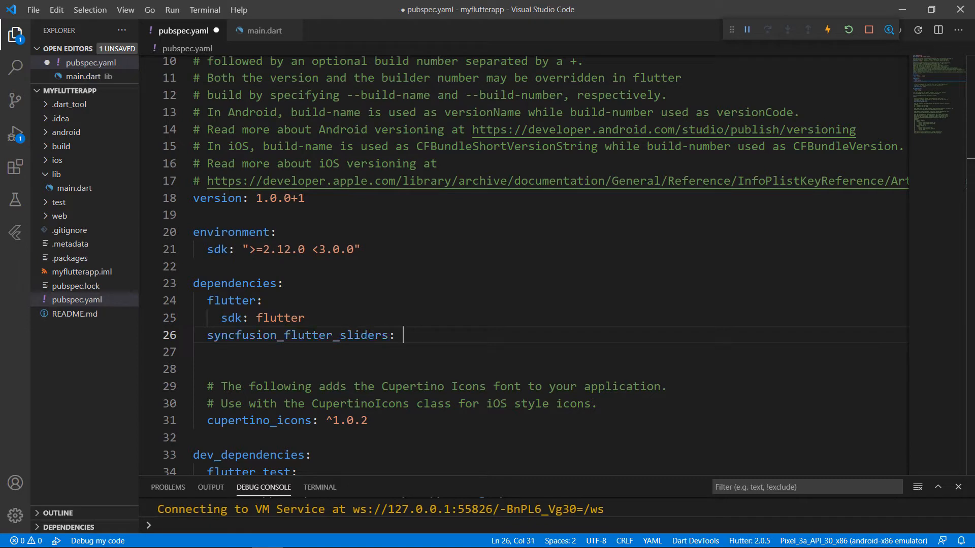
pyautogui.write('^19.1.58-beta')
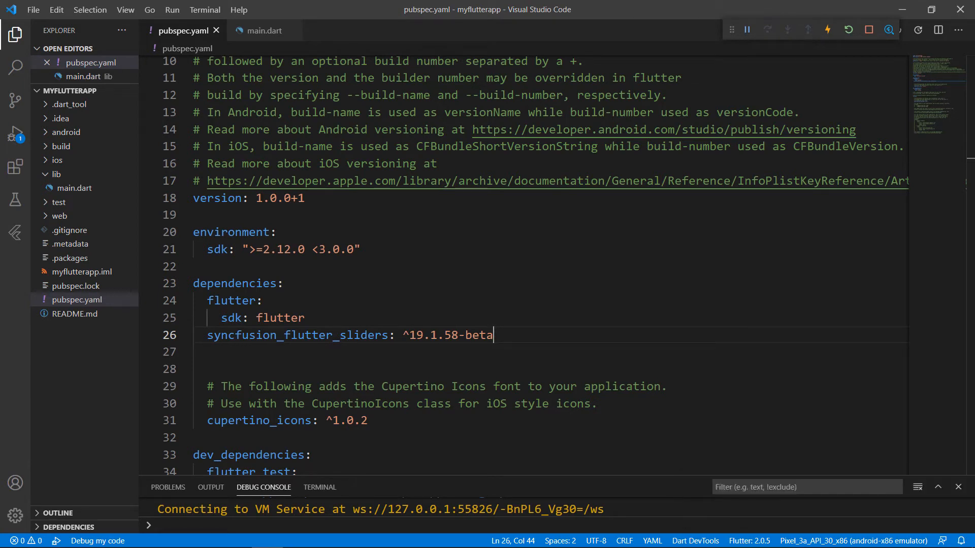
# - Import 'package:syncfusion_flutter_sliders/sliders.dart' in main.dart and fold the MyApp class
pyautogui.click(74, 188)
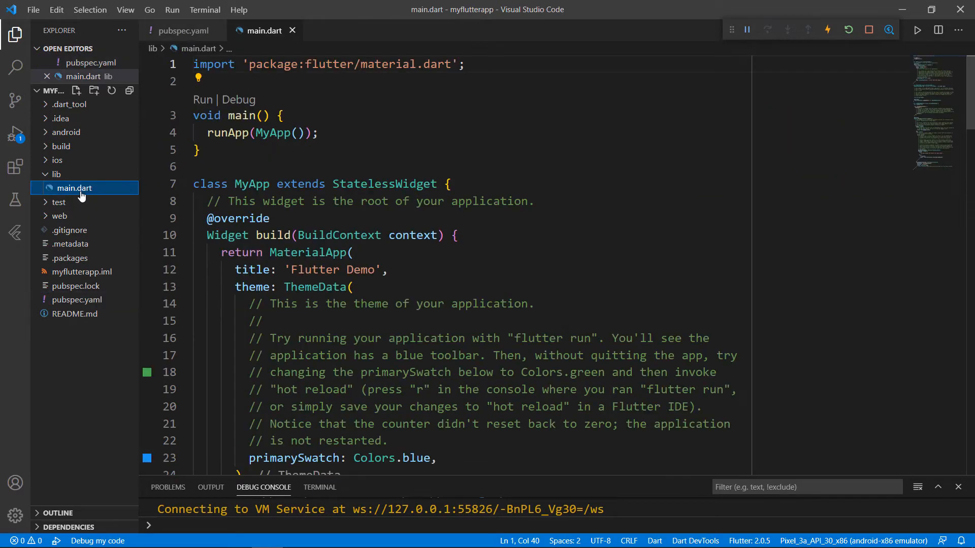
pyautogui.write('im')
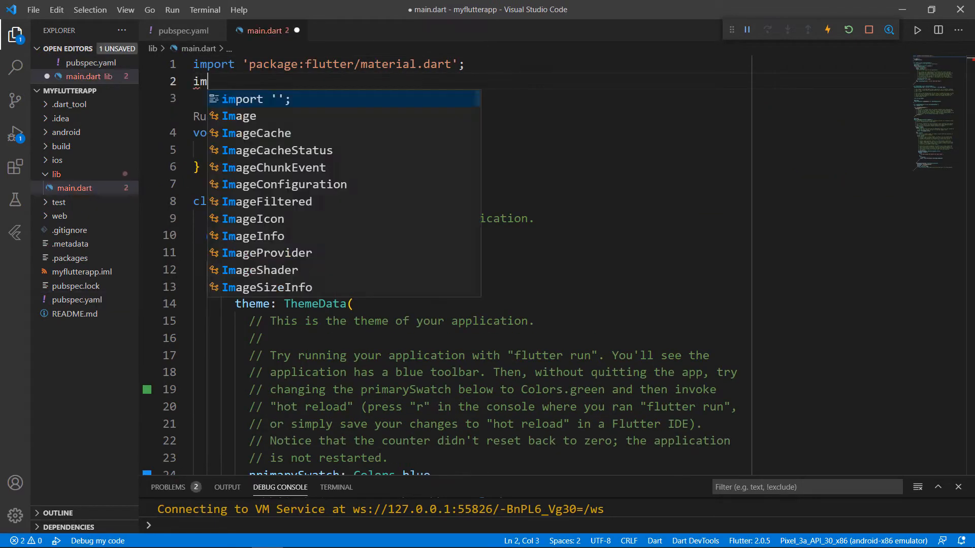
pyautogui.write("port 'package:syncfu';")
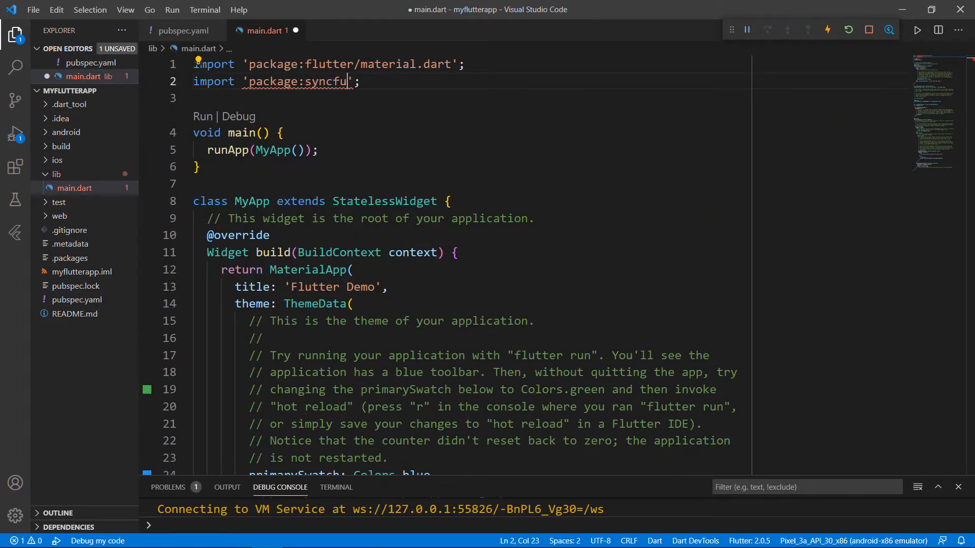
pyautogui.write('sion_flutter_sliders/sliders.dart')
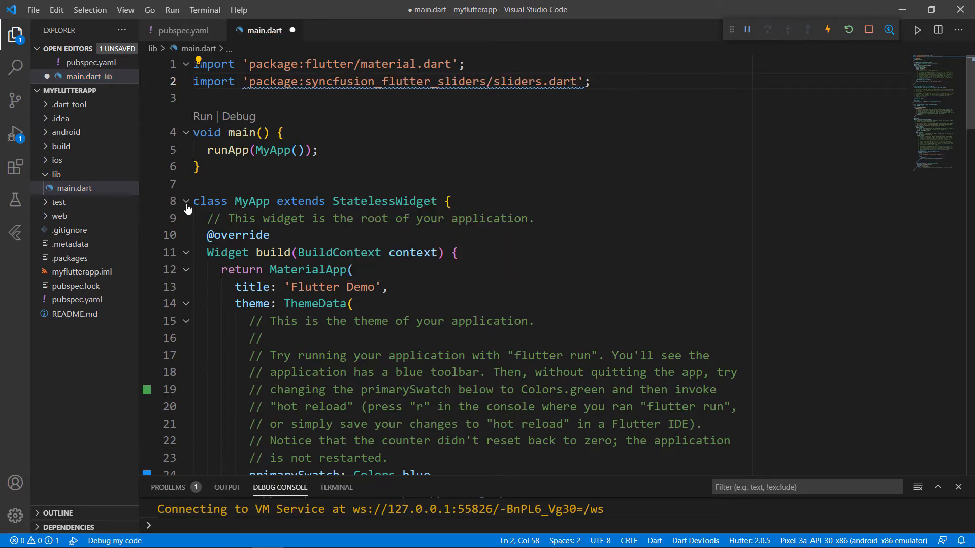
pyautogui.click(185, 201)
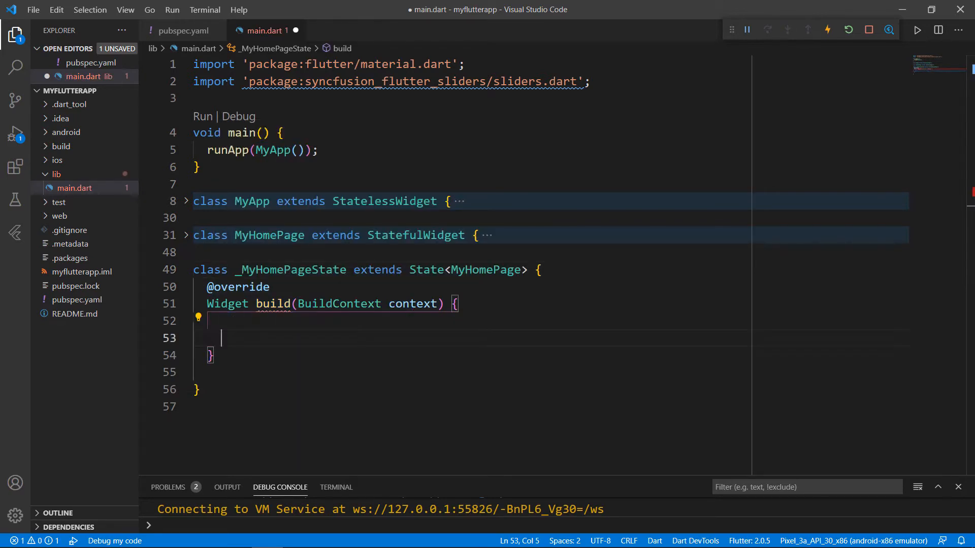
# - Return SafeArea(child: Scaffold(body: SfSlider())) from build and view the slider's quick fixes
pyautogui.write('return SafeArea(child: child)')
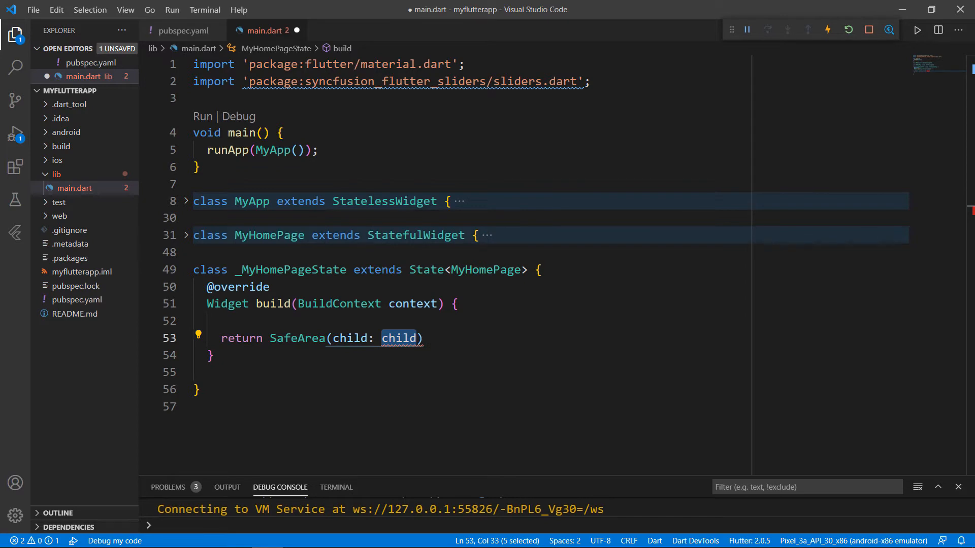
pyautogui.write('Scaffold(body: ,')
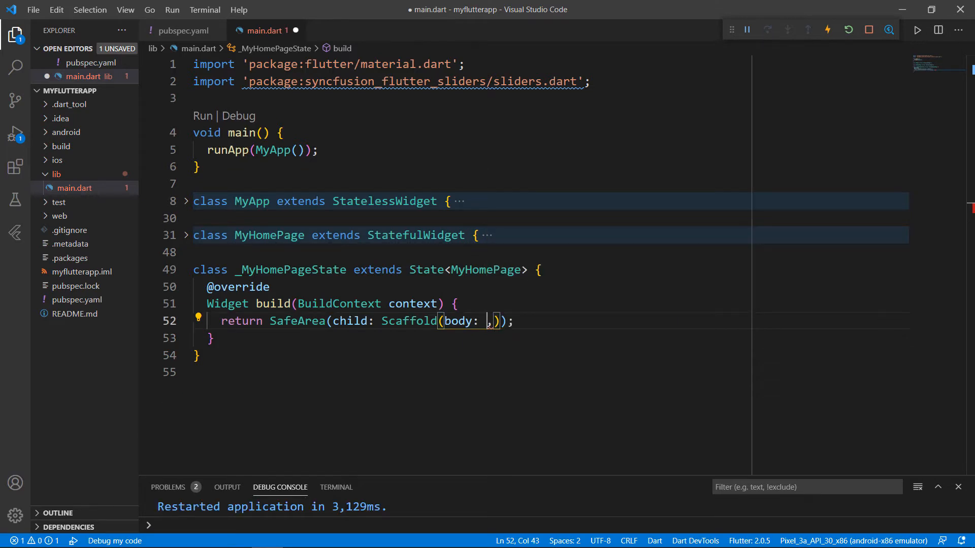
pyautogui.write('SfSlider()')
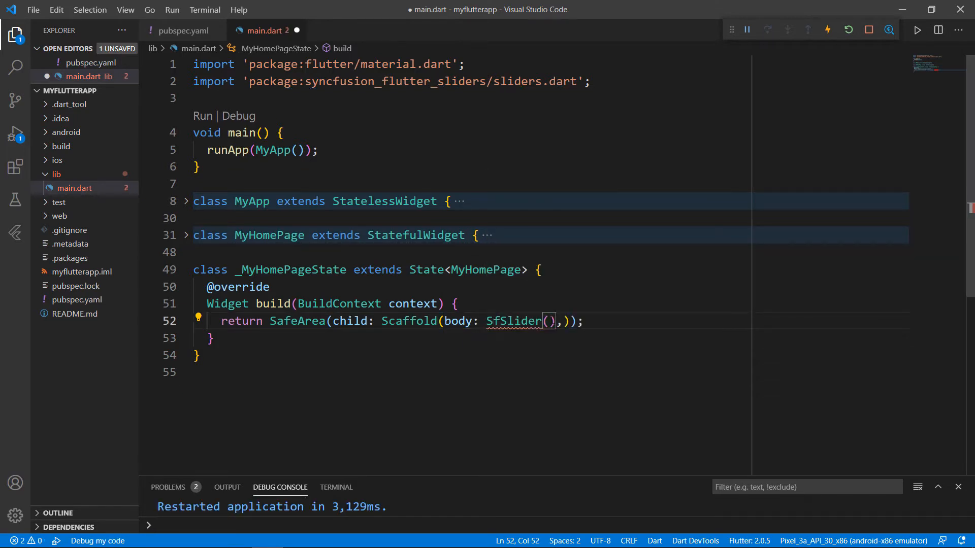
pyautogui.click(198, 318)
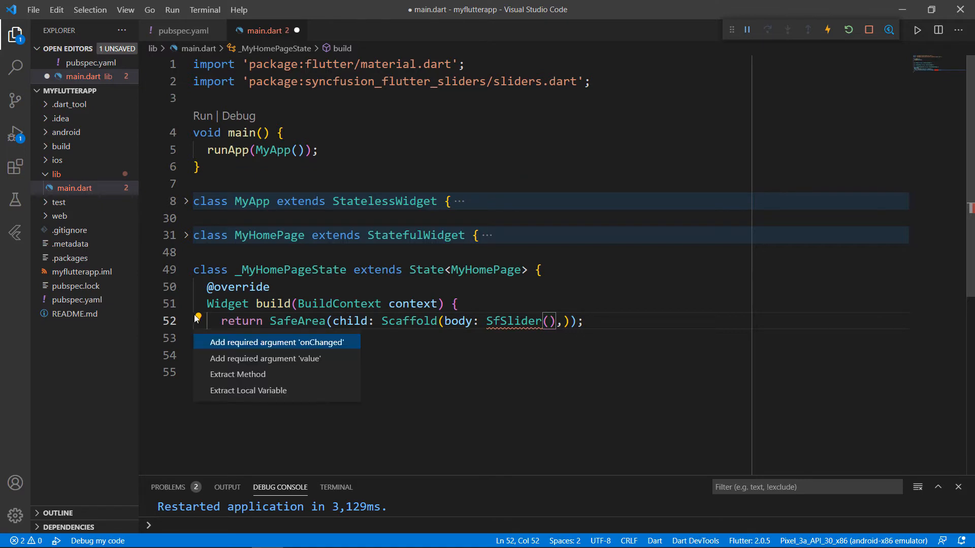
pyautogui.moveTo(298, 359)
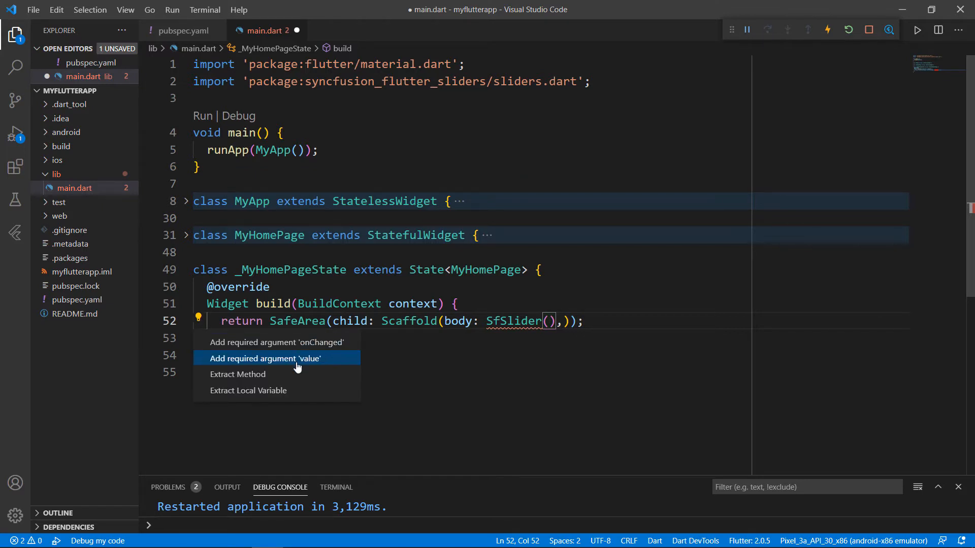
pyautogui.moveTo(285, 364)
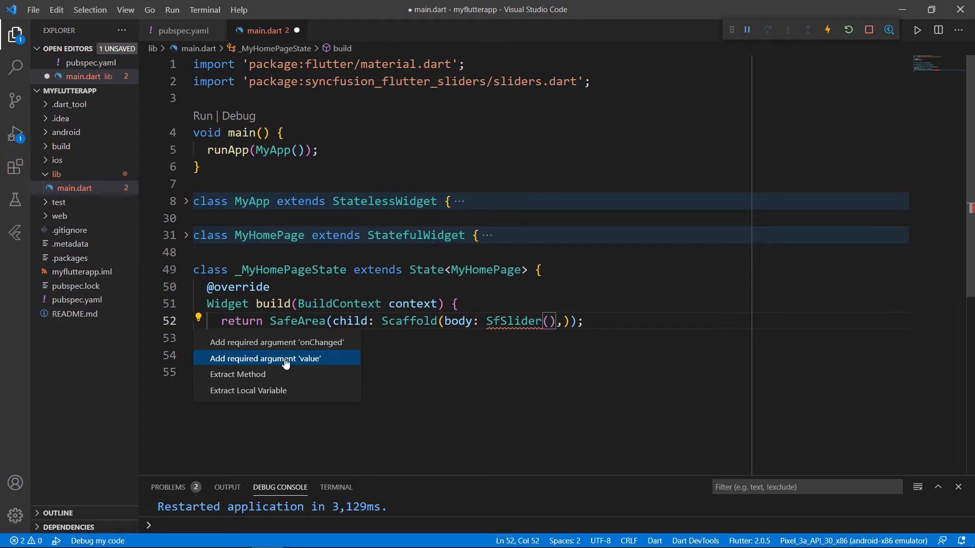
# - Declare double _value = 0.5 and pass value: _value to the SfSlider
pyautogui.write('double _value')
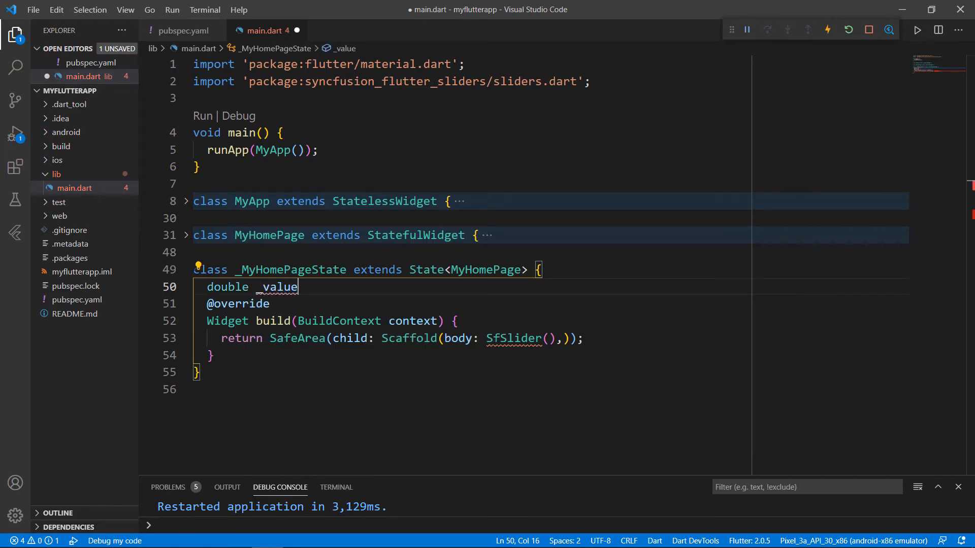
pyautogui.write('= 0.5')
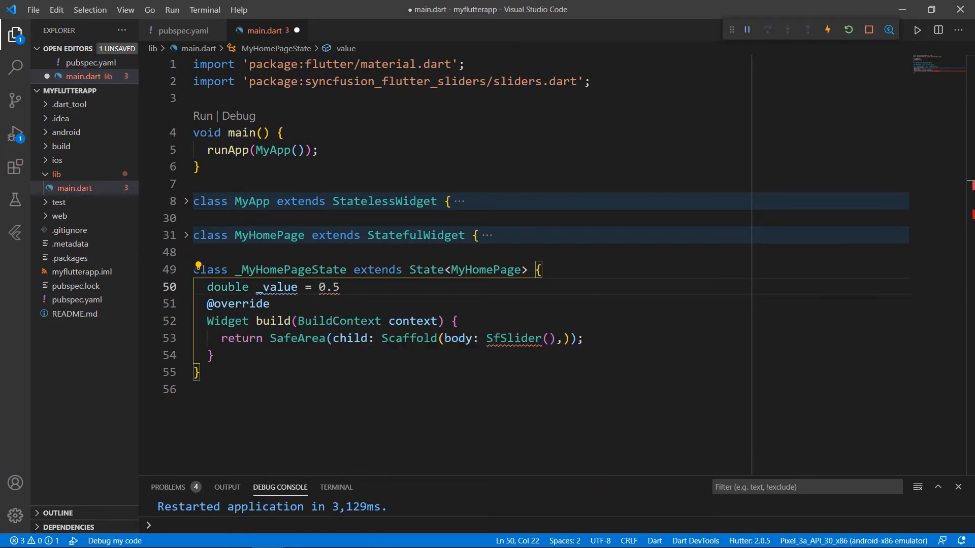
pyautogui.write('value: _value,')
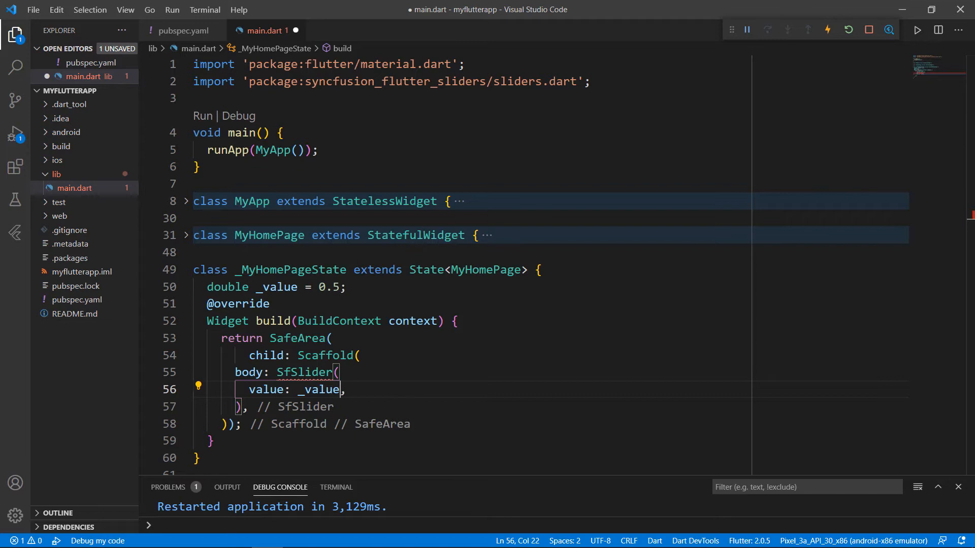
# - Write onChanged: (newValue) { setState(() { _value = newValue; }); } and hot reload
pyautogui.write('onChanged: ,')
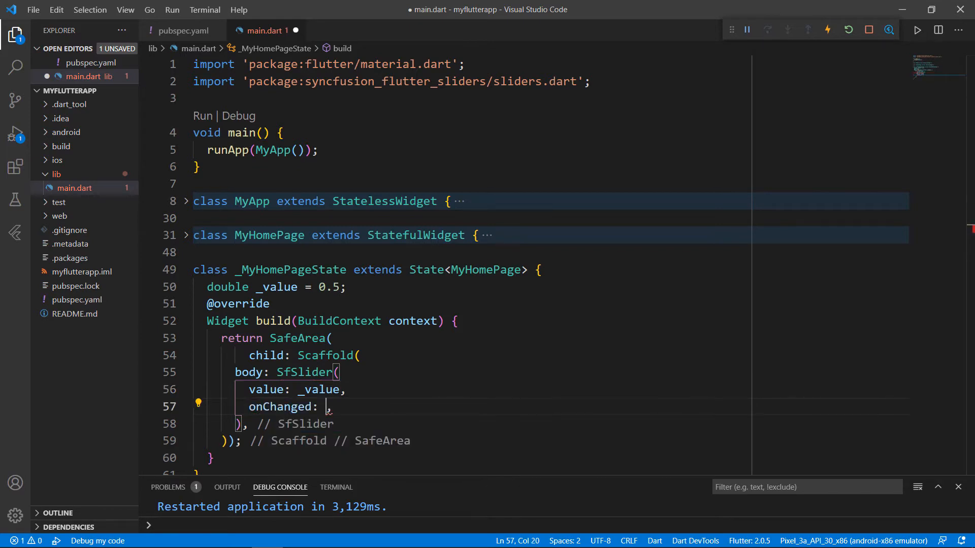
pyautogui.write('(newValue)')
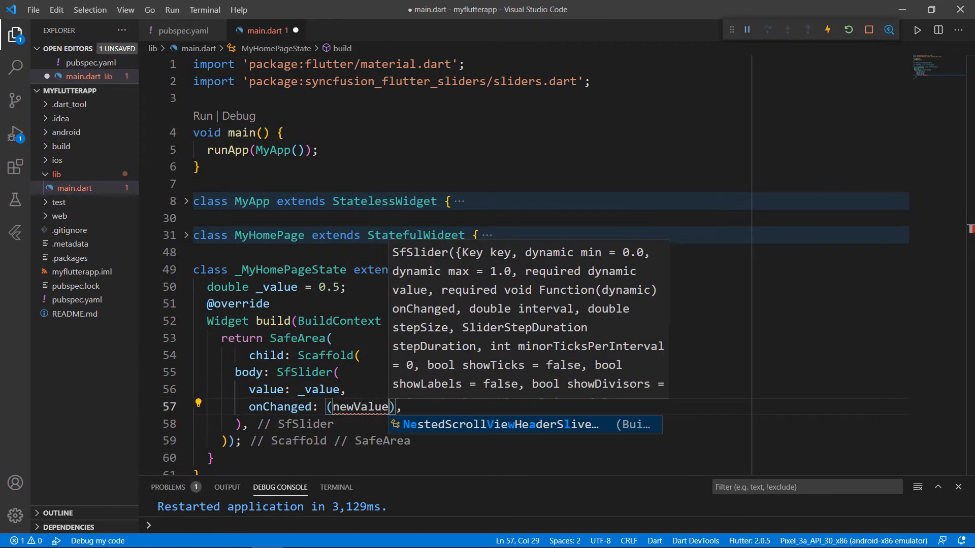
pyautogui.write('{')
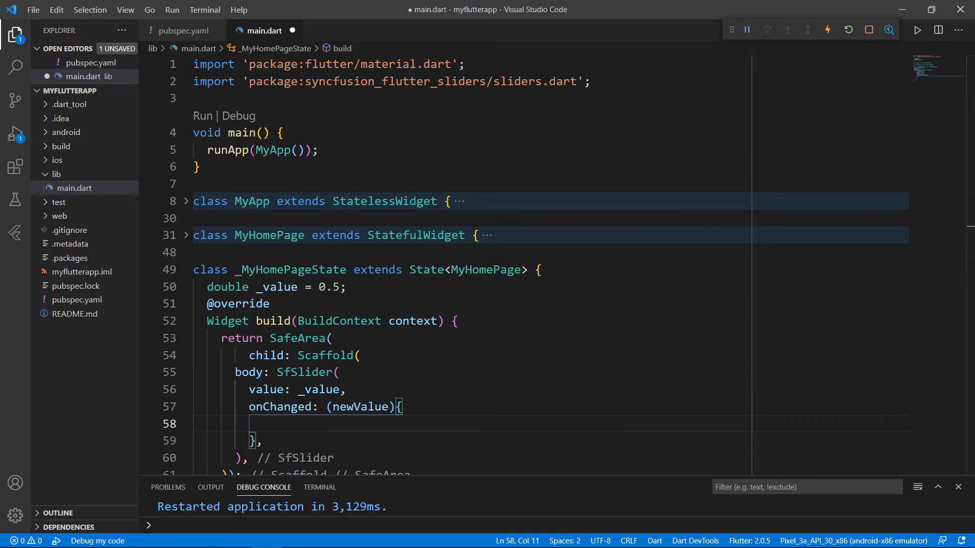
pyautogui.write('setState(() {')
pyautogui.write('_value = newValue;')
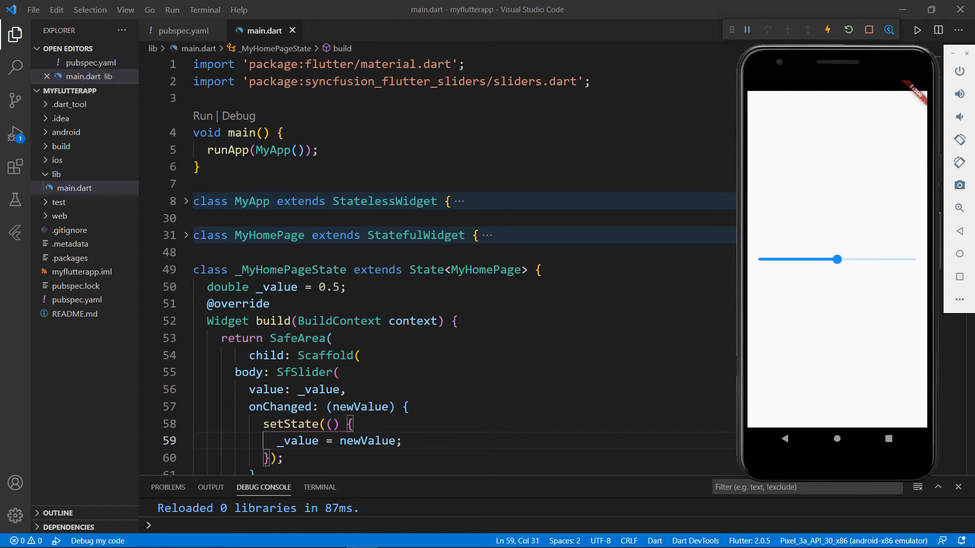
# - Set _value to 70.0 and give the SfSlider min: 0.0 and max: 100.0, then hot reload
pyautogui.scroll(-3)
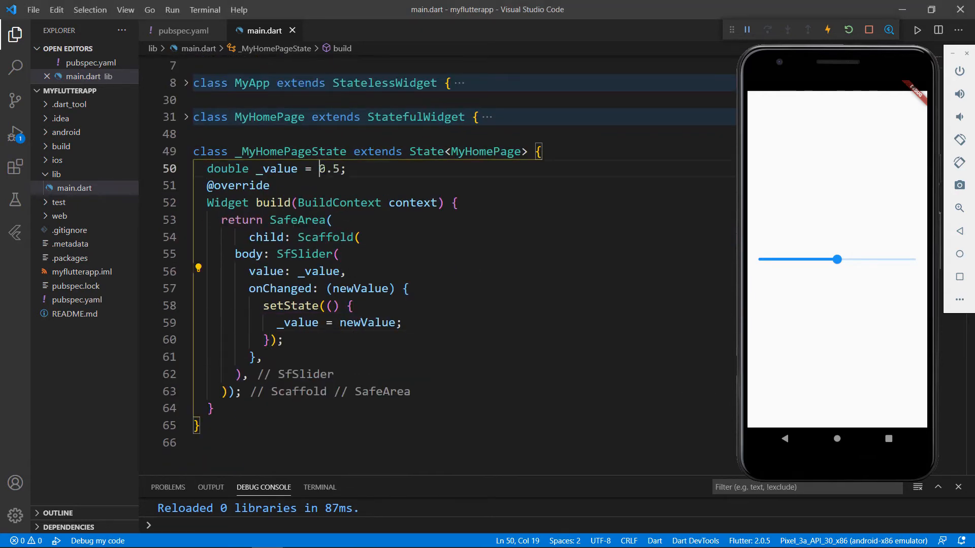
pyautogui.write('70')
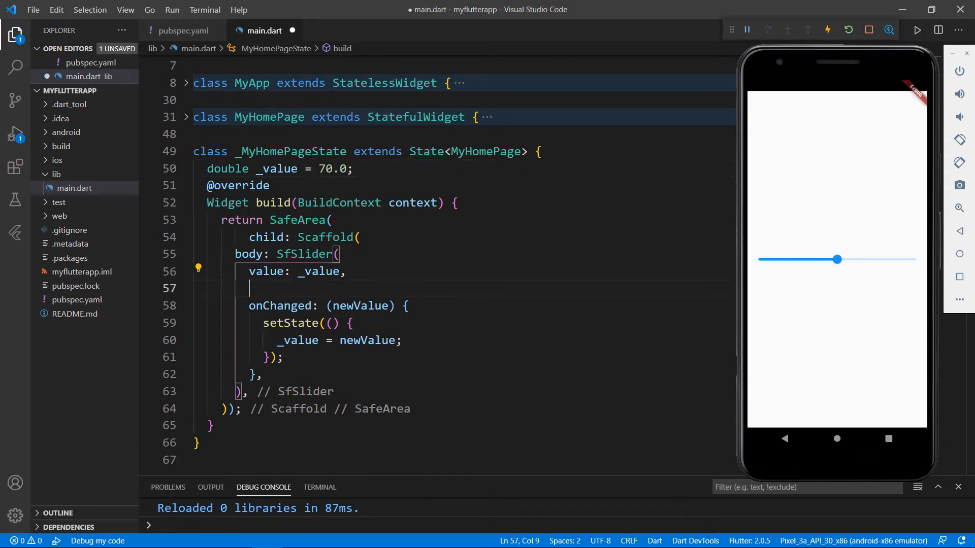
pyautogui.write('min: 0.0,')
pyautogui.write('max: 1,')
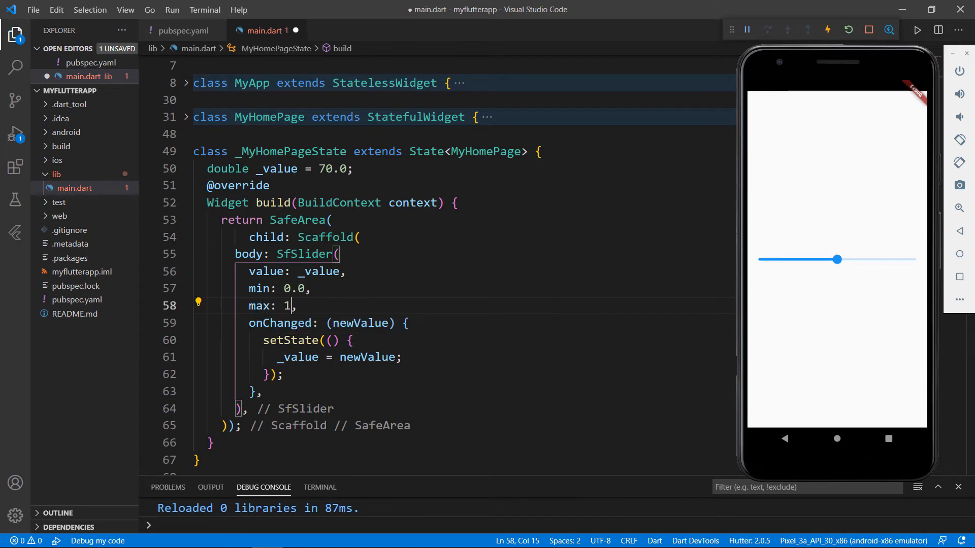
pyautogui.write('00.0')
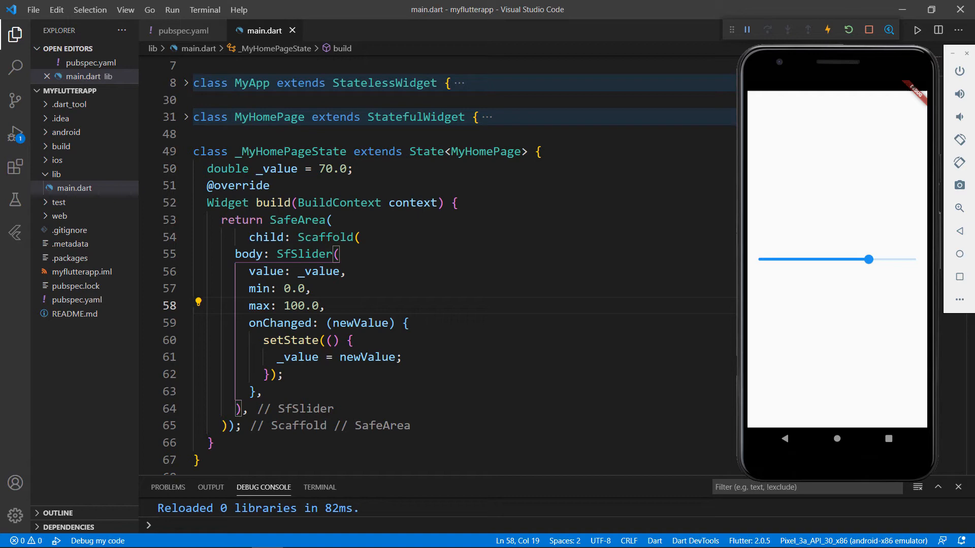
# - Enable showLabels and showTicks with interval 20 on the SfSlider and hot reload
pyautogui.write('s')
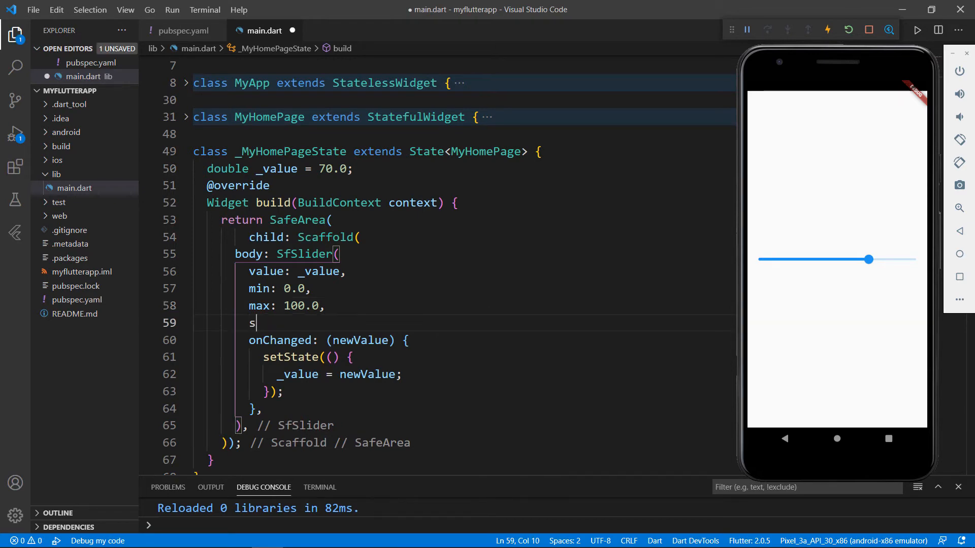
pyautogui.write('howLabels: true,')
pyautogui.write('interval: ,')
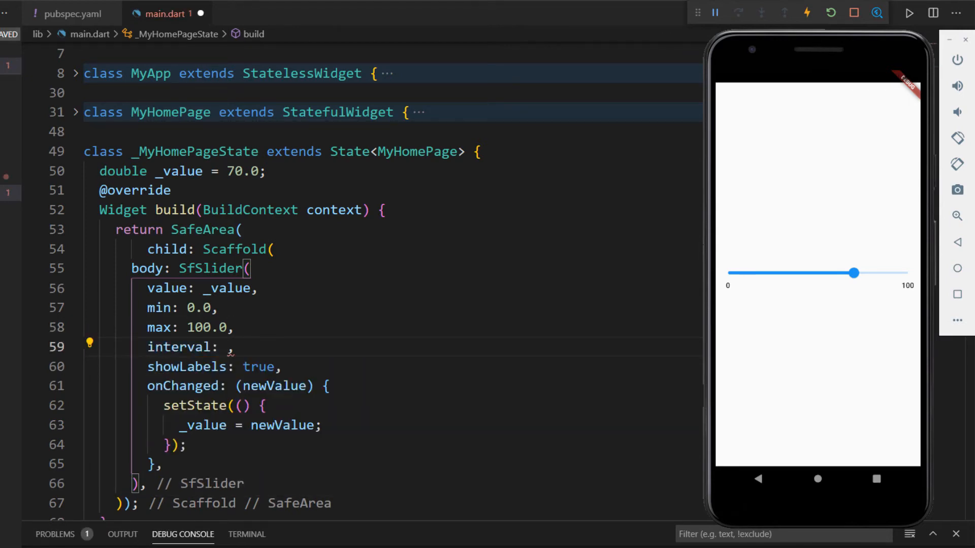
pyautogui.write('20')
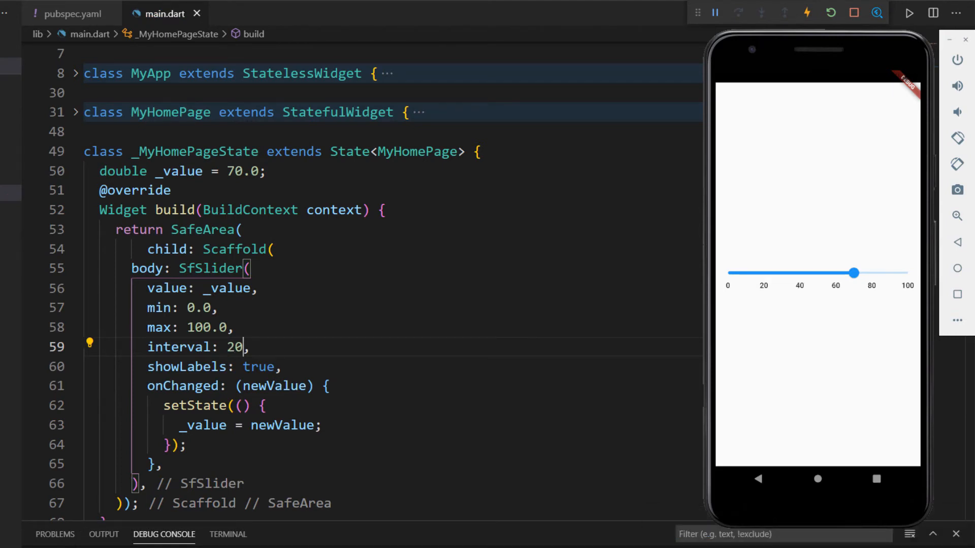
pyautogui.write('showTicks: true,')
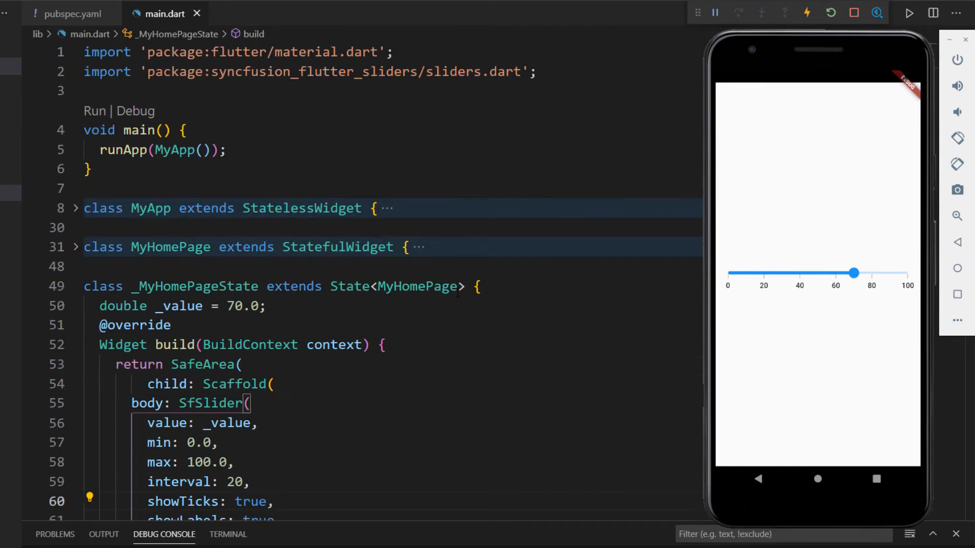
# - Import 'package:intl/intl.dart' and set numberFormat: NumberFormat("\$") so labels show dollars
pyautogui.write("import '';")
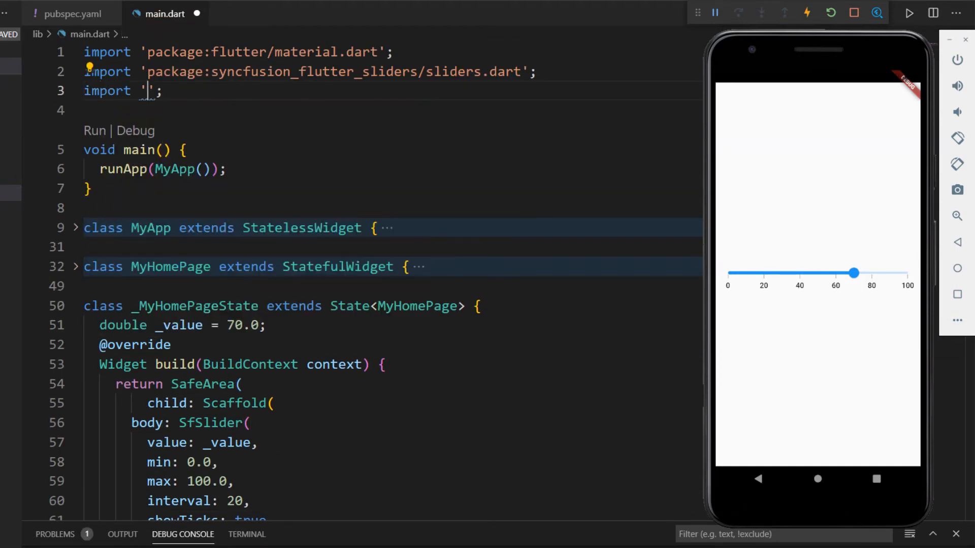
pyautogui.write('package:intl/intl.dart')
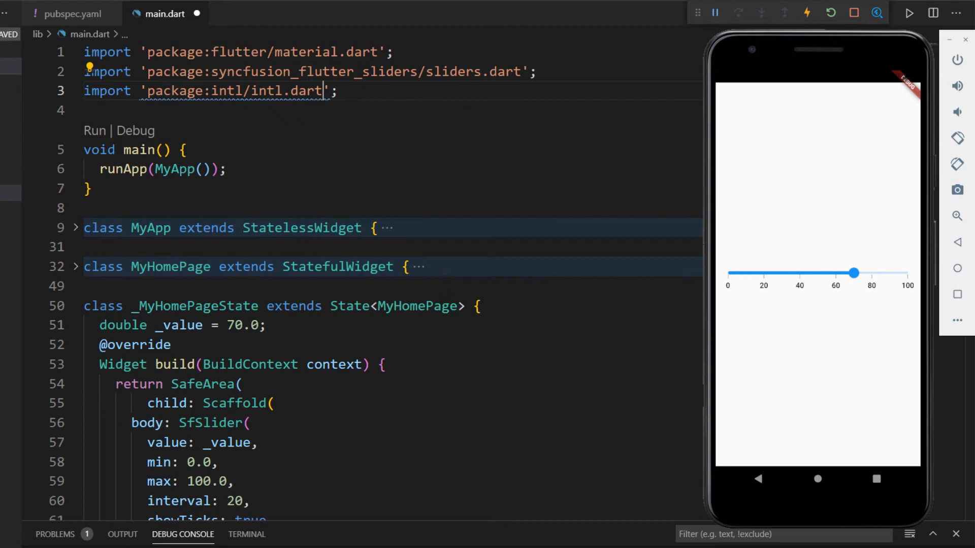
pyautogui.scroll(-3)
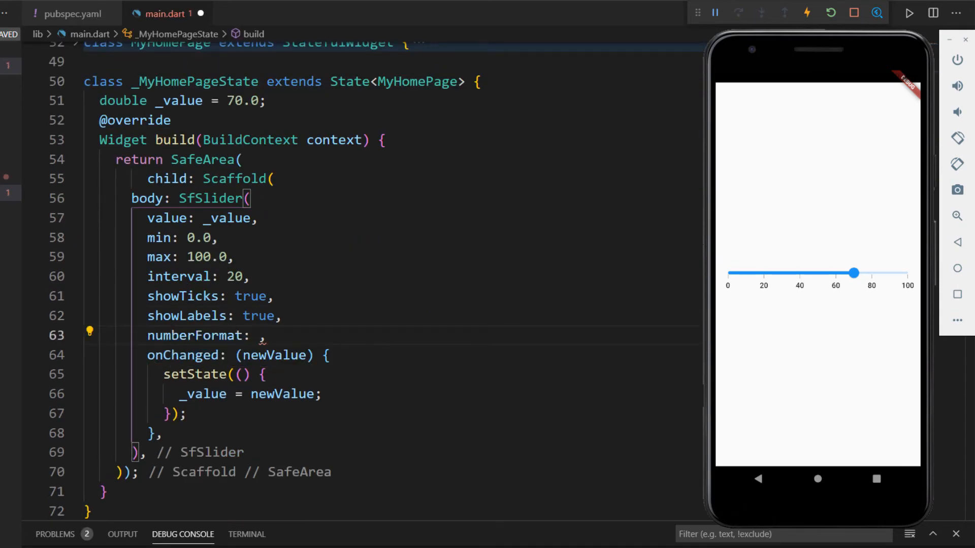
pyautogui.write('NumberFormat("')
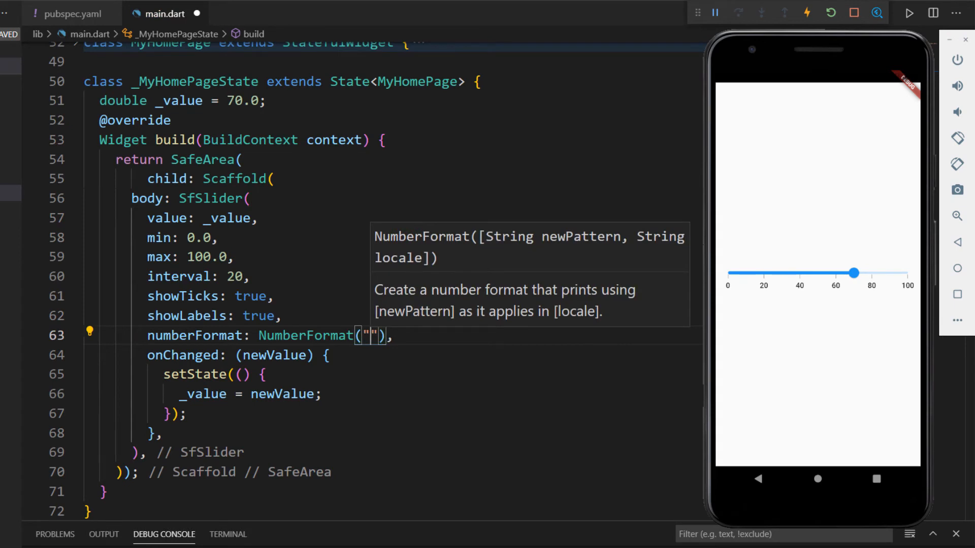
pyautogui.write('\\$')
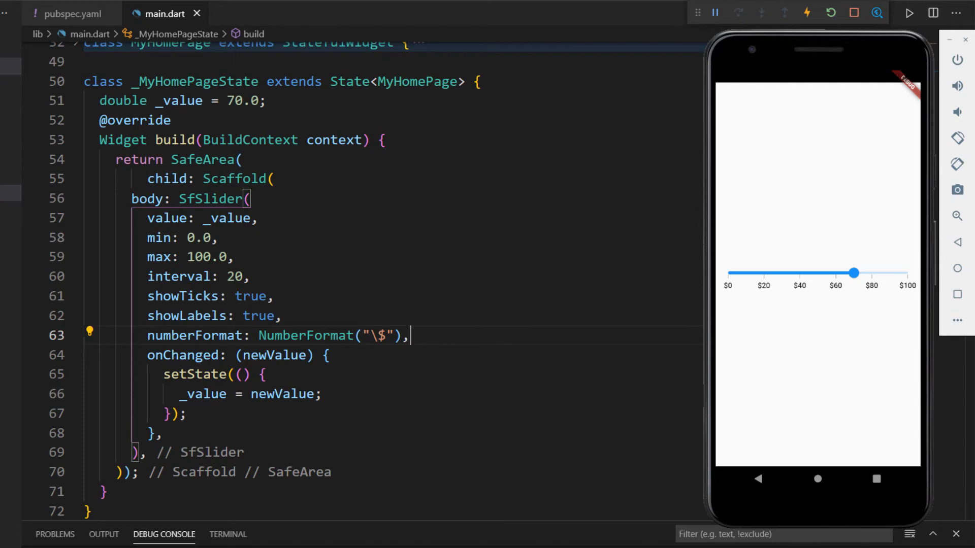
# - Add enableTooltip: true and drag the emulator thumb to see dollar tooltips like $59 and $67
pyautogui.press('Enter')
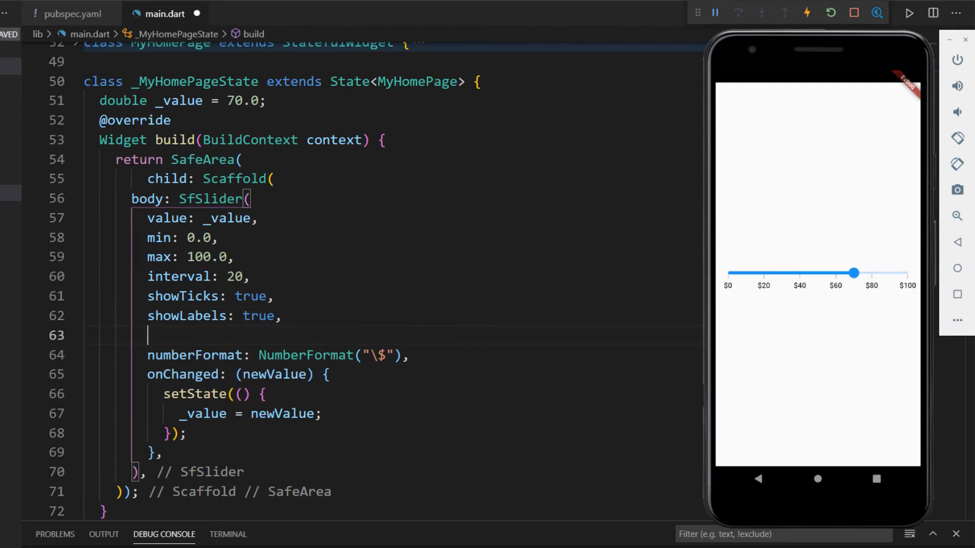
pyautogui.write('enableTooltip: true,')
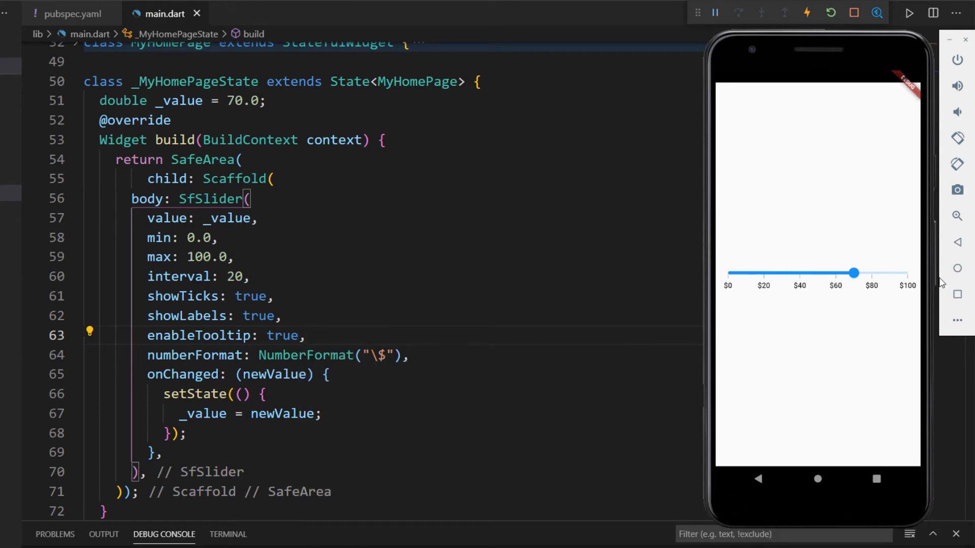
pyautogui.moveTo(854, 272); pyautogui.dragTo(835, 272)
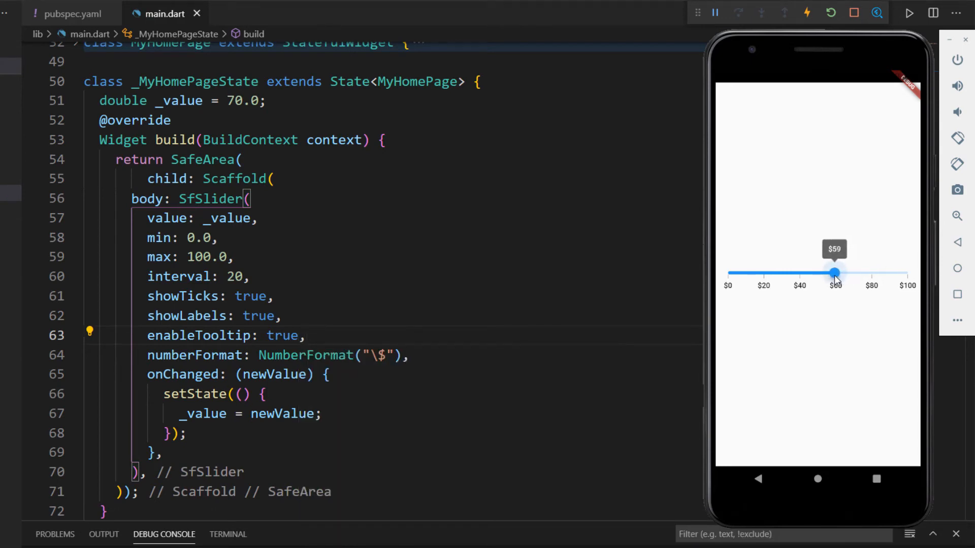
pyautogui.moveTo(834, 272); pyautogui.dragTo(849, 272)
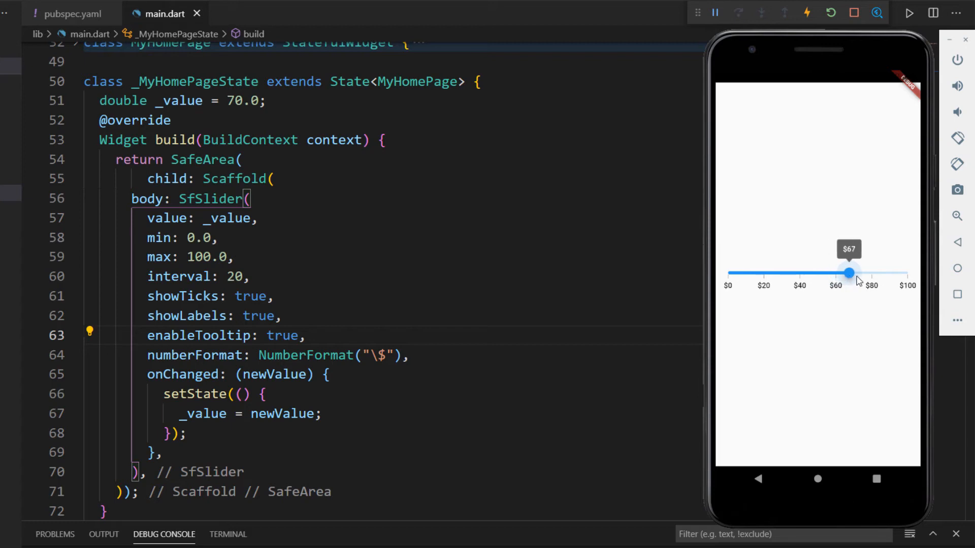
pyautogui.moveTo(849, 272); pyautogui.dragTo(870, 272)
pyautogui.write('D')
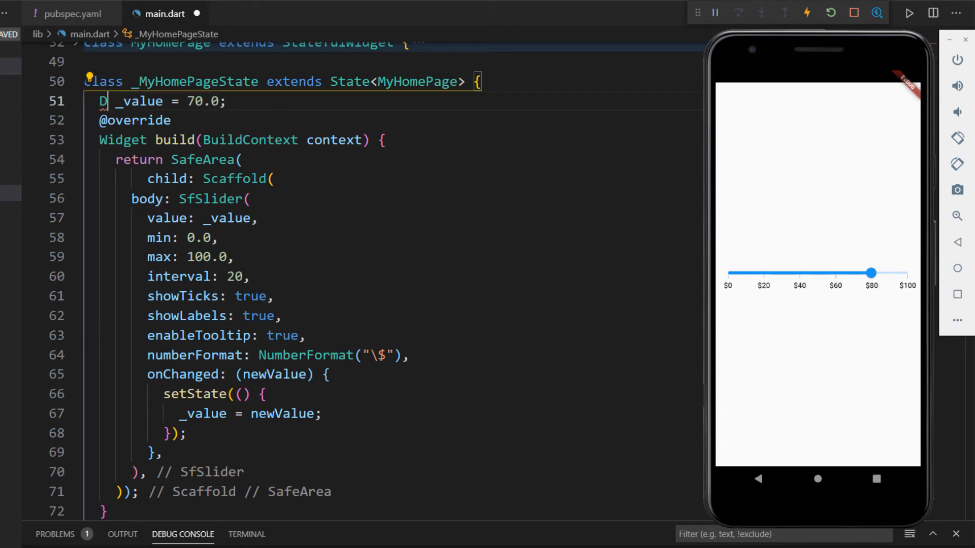
# - Use DateTime _value 2020, range 2010–2030, interval 5 with DateIntervalType.years
pyautogui.write('ateTime _value = DateTime(2020,01,01')
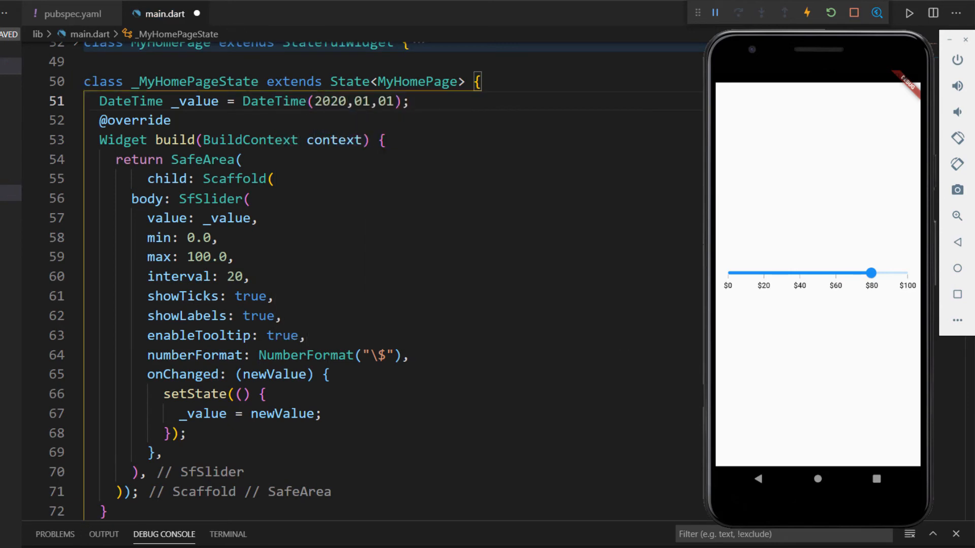
pyautogui.doubleClick(198, 238)
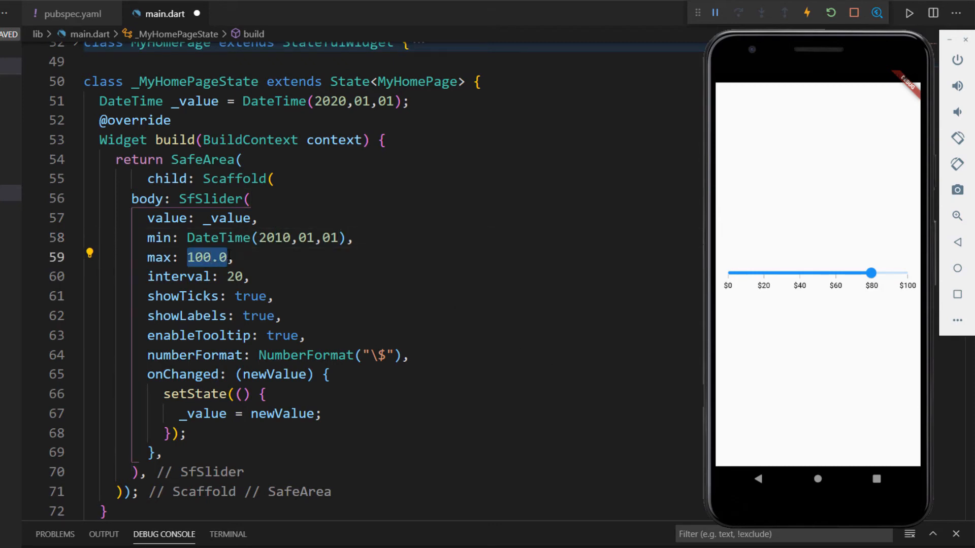
pyautogui.write('DateTime(2030,01,01),')
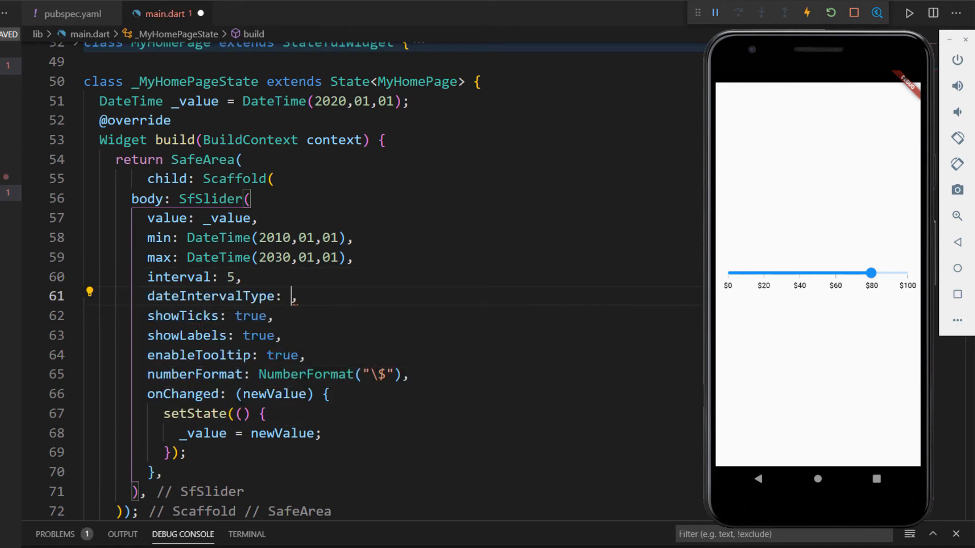
pyautogui.write('DateIntervalType.')
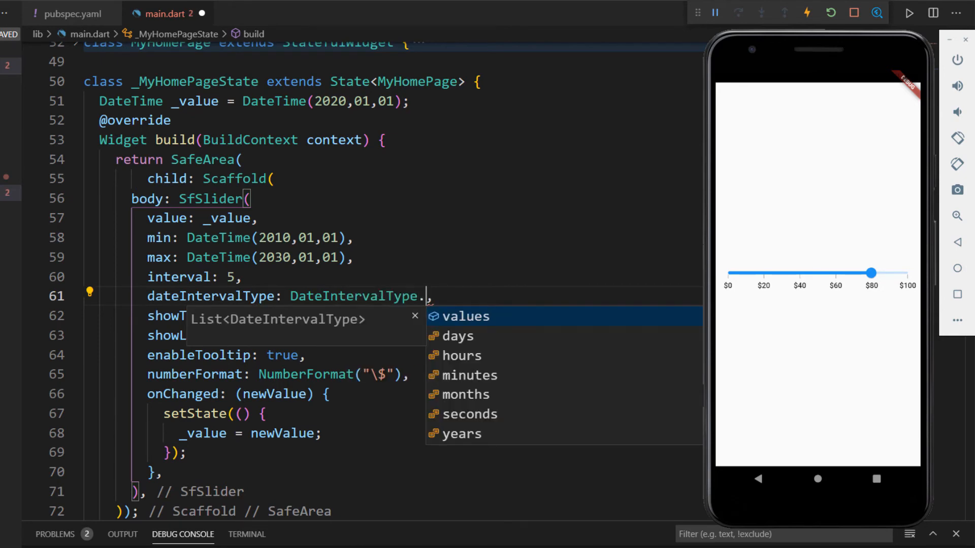
pyautogui.write('years')
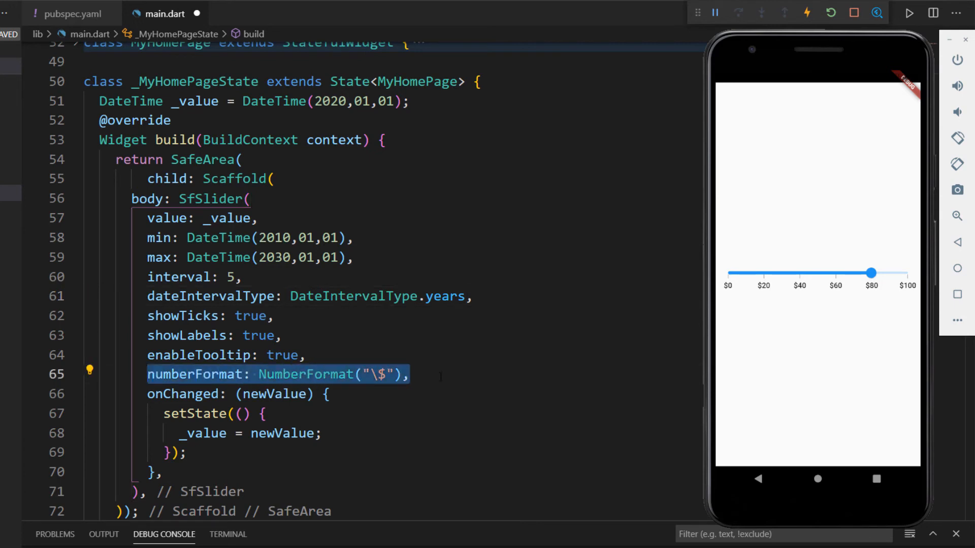
# - Swap numberFormat for dateFormat: DateFormat.y() and drag the thumb to preview year tooltips
pyautogui.press('Delete')
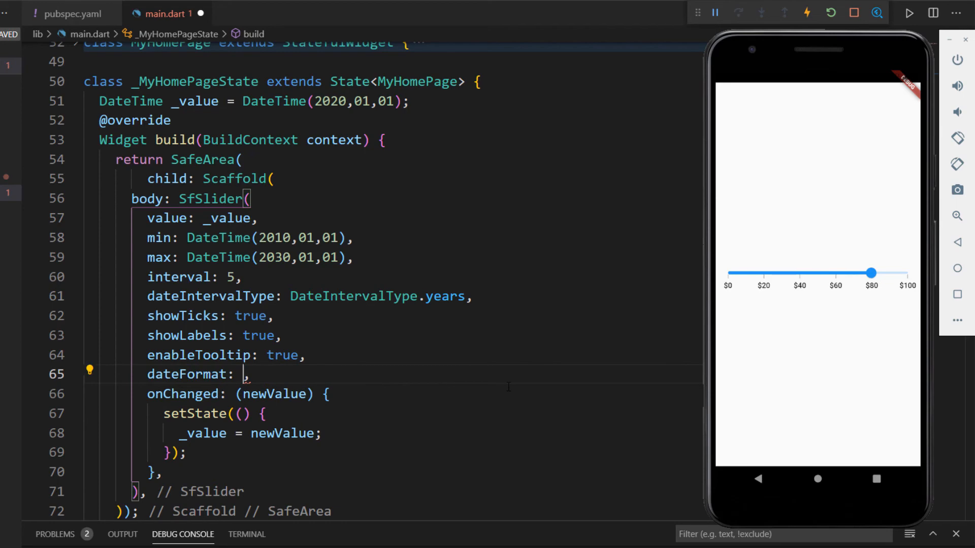
pyautogui.write('DateFormat.y(')
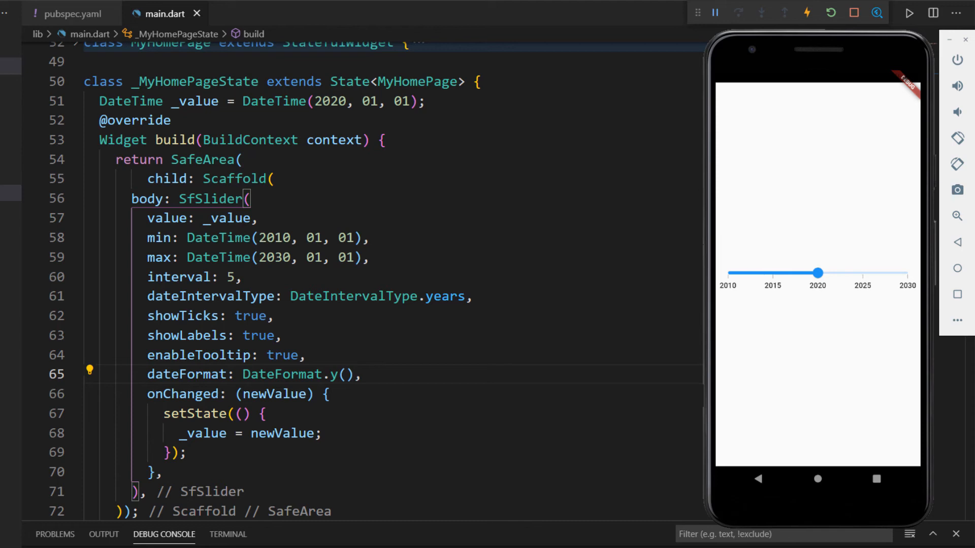
pyautogui.moveTo(817, 273); pyautogui.dragTo(828, 273)
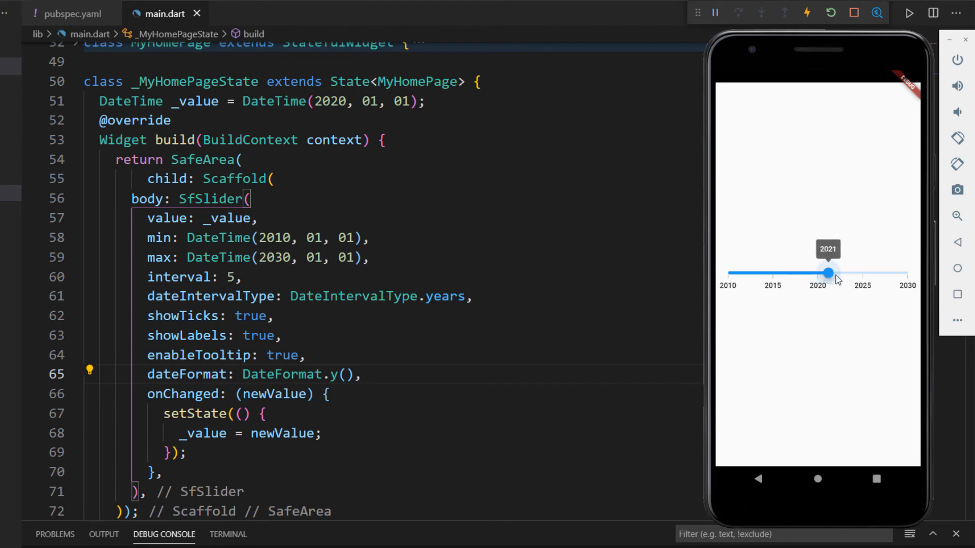
pyautogui.moveTo(827, 272); pyautogui.dragTo(820, 272)
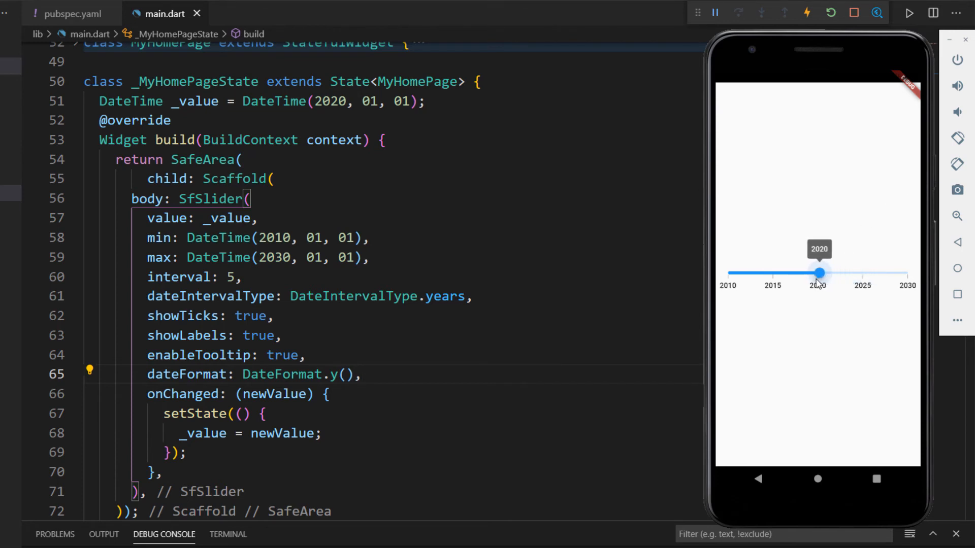
pyautogui.click(818, 272)
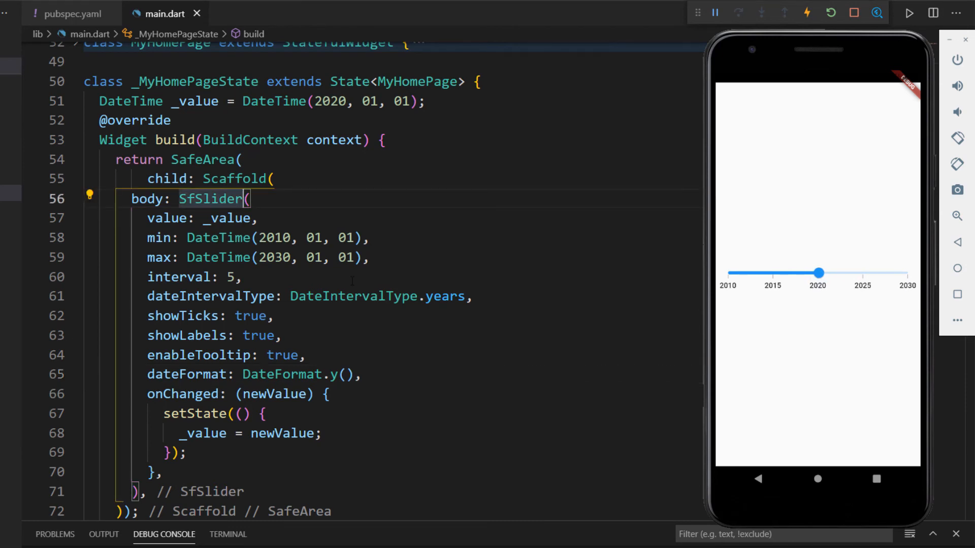
# - Change to SfSlider.vertical and drag the thumb up toward 2025 to show a 2024 tooltip
pyautogui.write('.vertical')
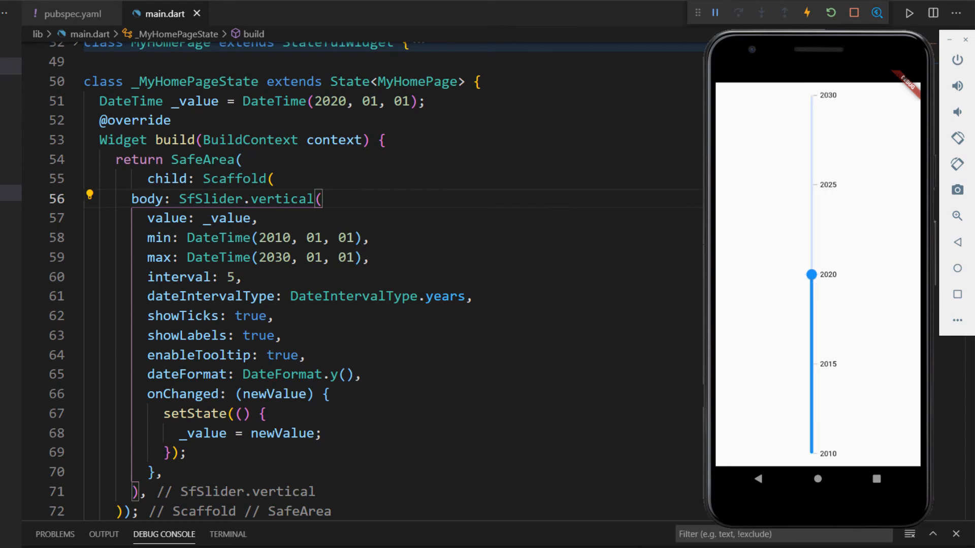
pyautogui.moveTo(811, 274); pyautogui.dragTo(810, 185)
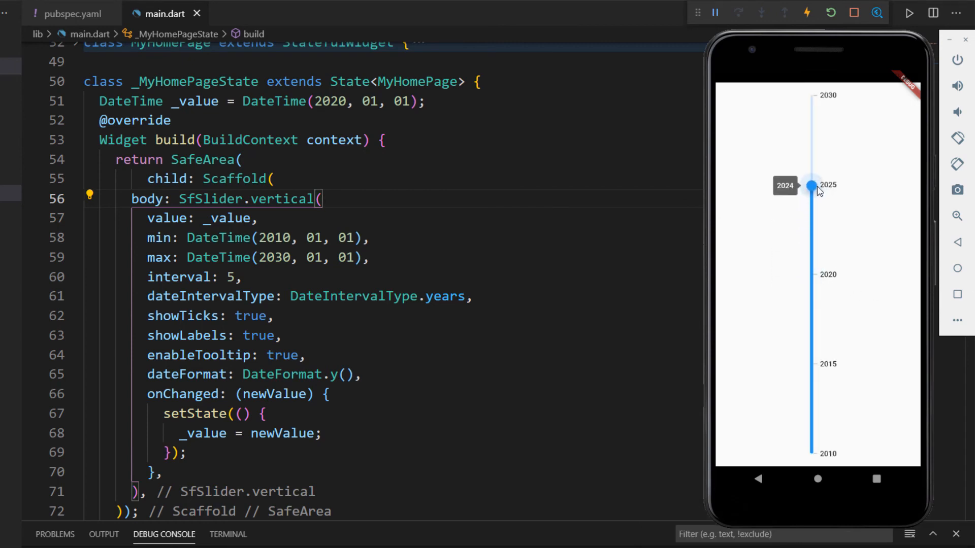